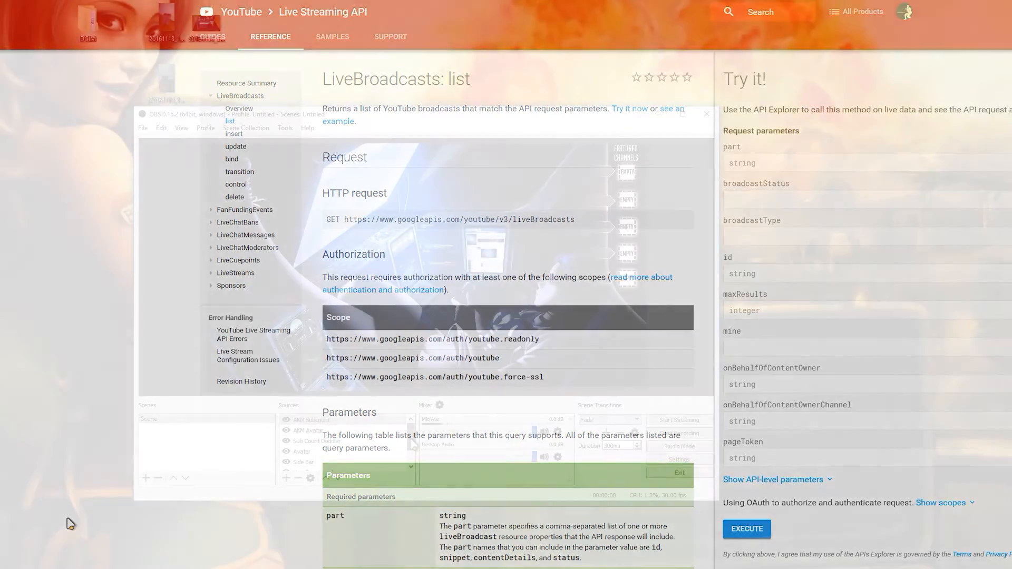
# Point the Subboard source at Futuristic Subboard-24-Color.mp4 with Loop enabled and confirm.
pyautogui.rightClick(300, 451)
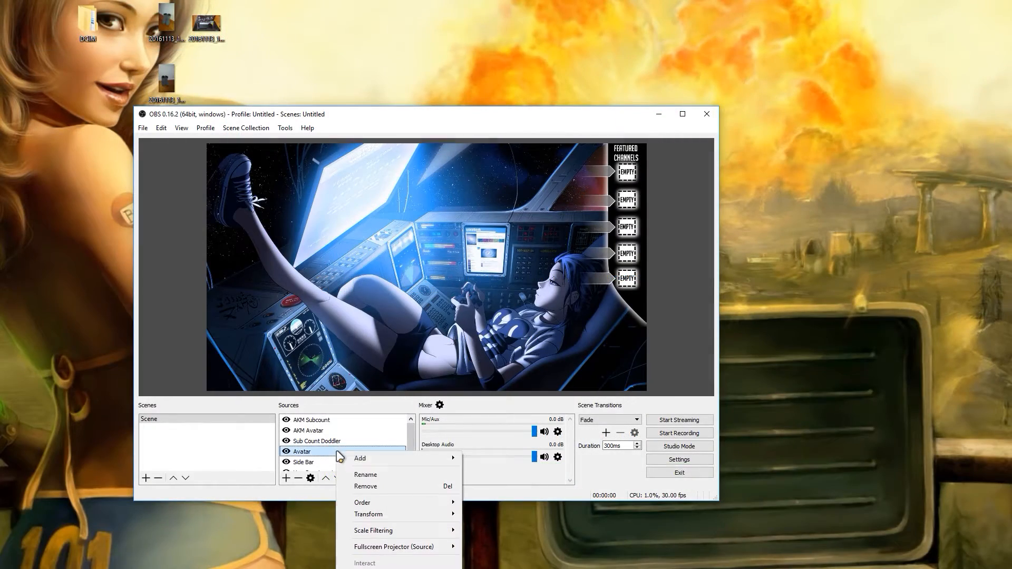
pyautogui.click(521, 547)
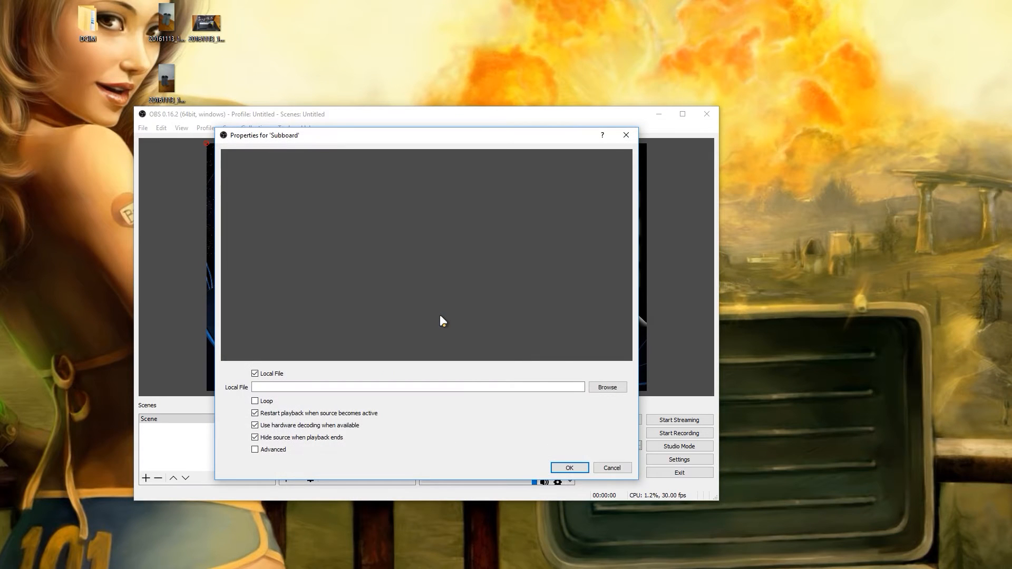
pyautogui.click(605, 387)
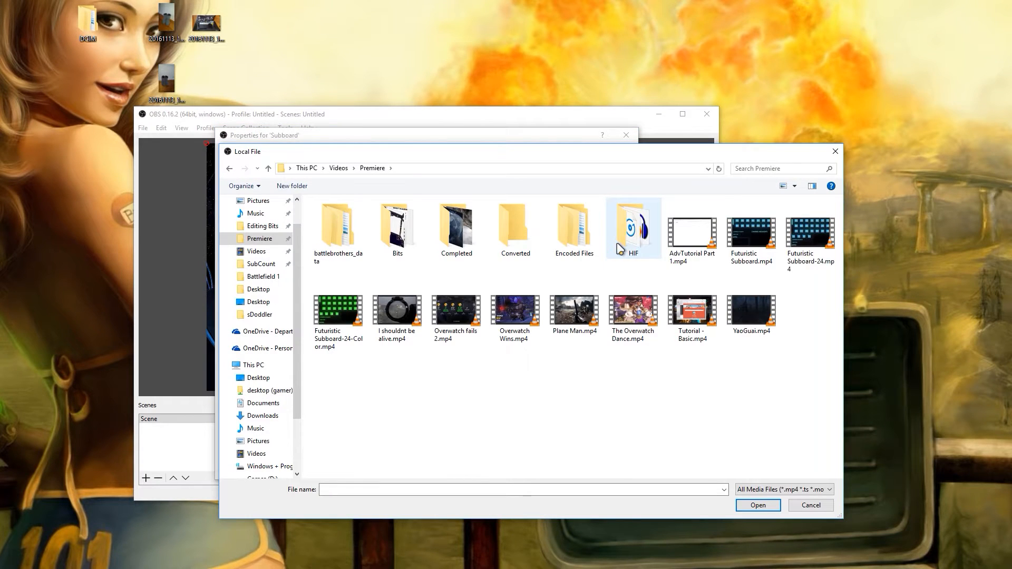
pyautogui.doubleClick(337, 310)
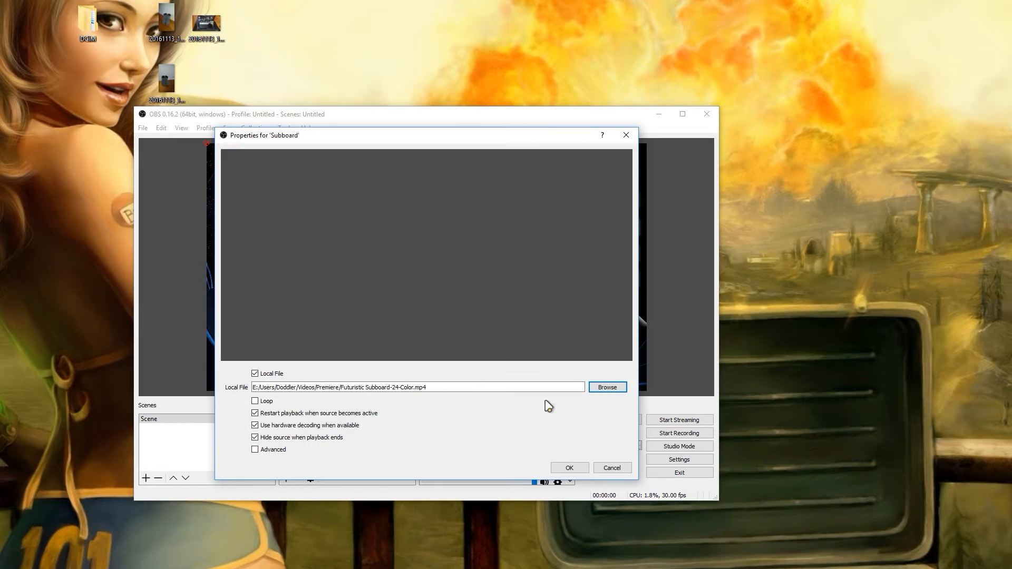
pyautogui.click(255, 401)
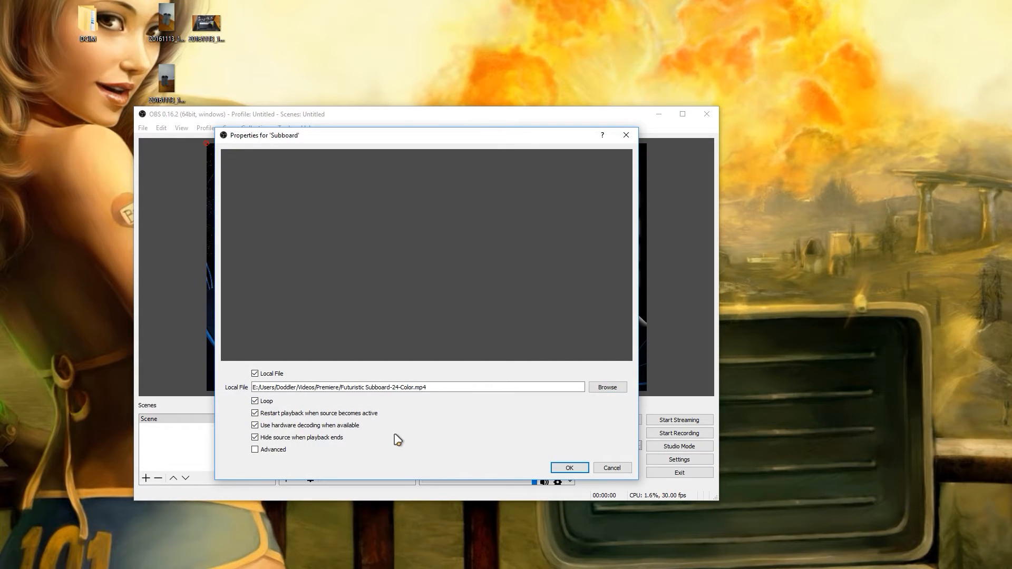
pyautogui.click(567, 467)
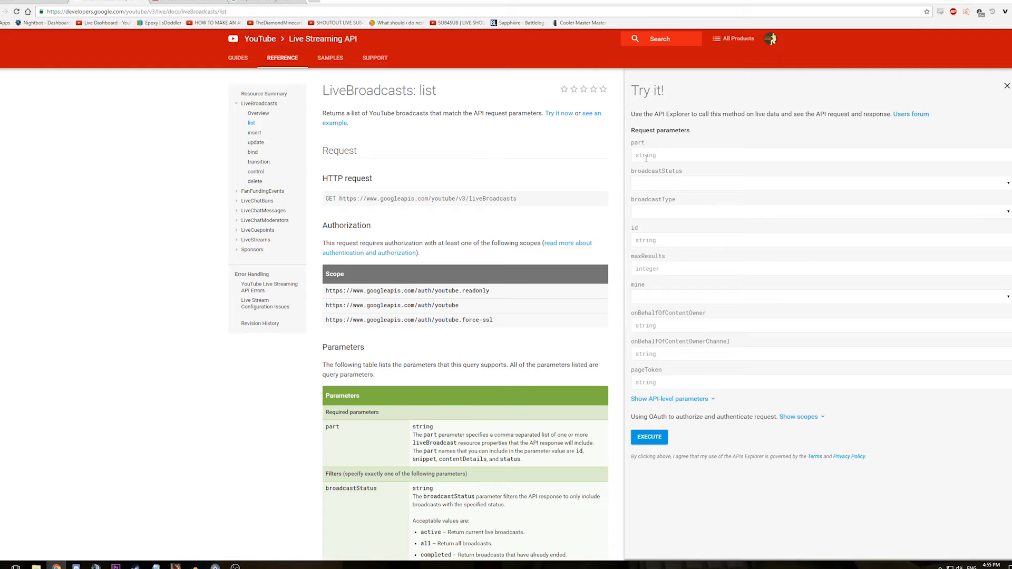
# Run LiveBroadcasts: list with part snippet and id V1tZQToGgV4, then locate liveChatId in the response.
pyautogui.write('snippet')
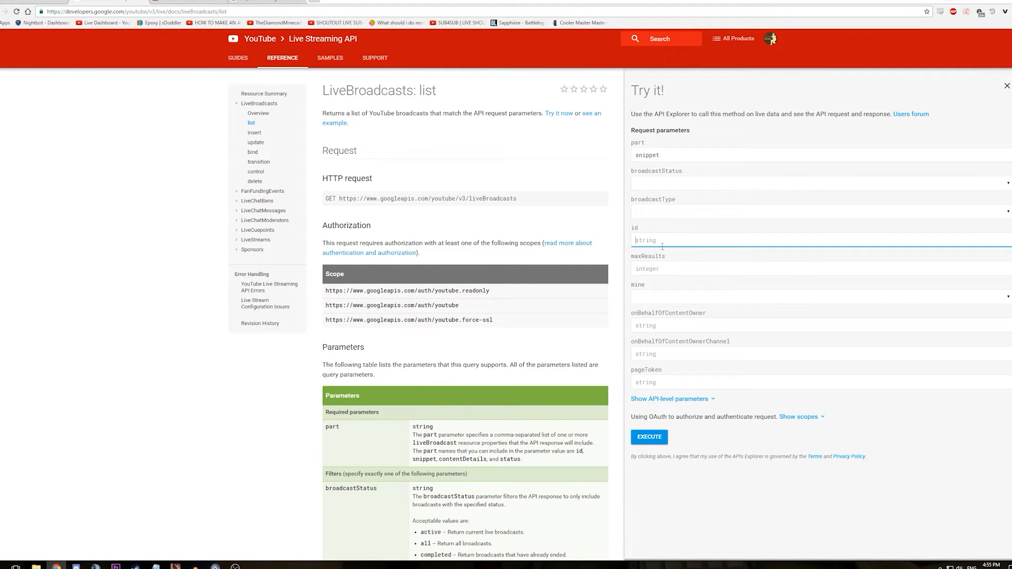
pyautogui.click(103, 22)
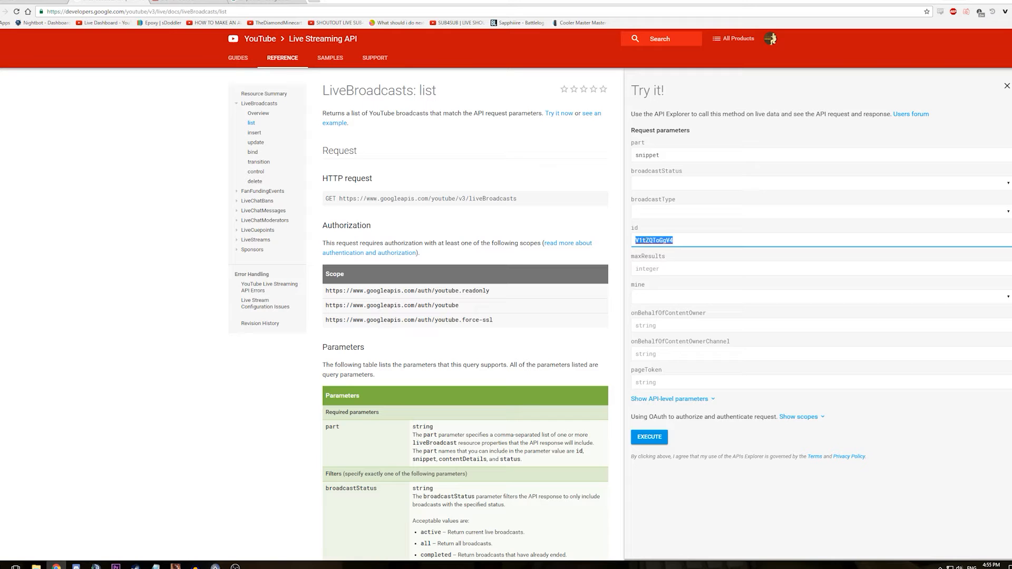
pyautogui.click(648, 437)
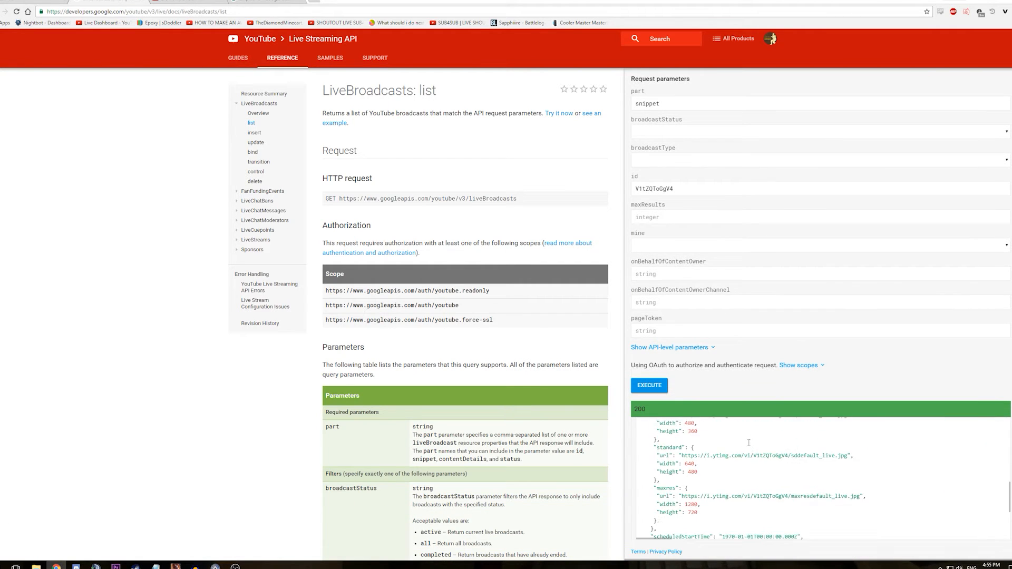
pyautogui.scroll(-3)
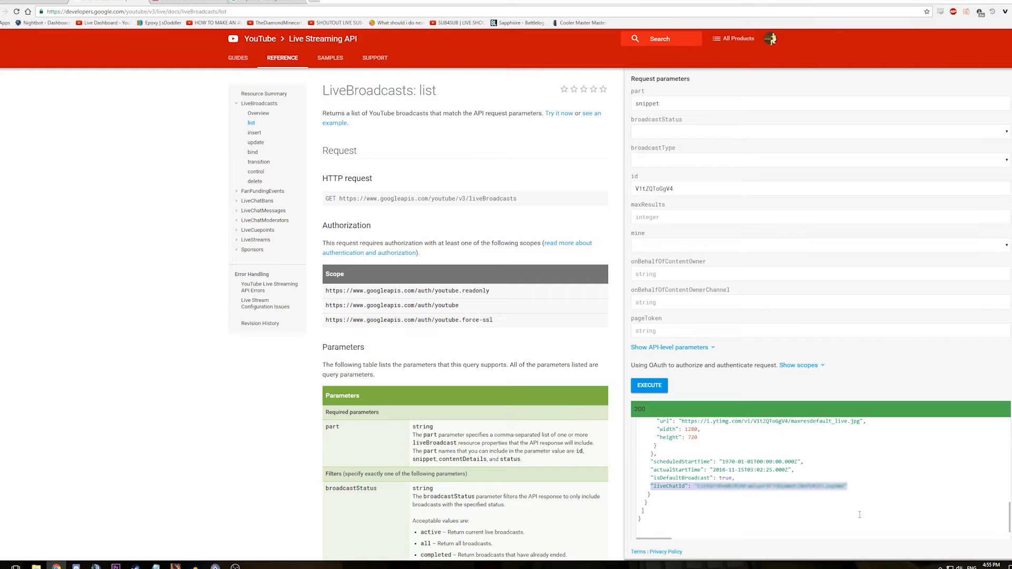
pyautogui.moveTo(872, 514)
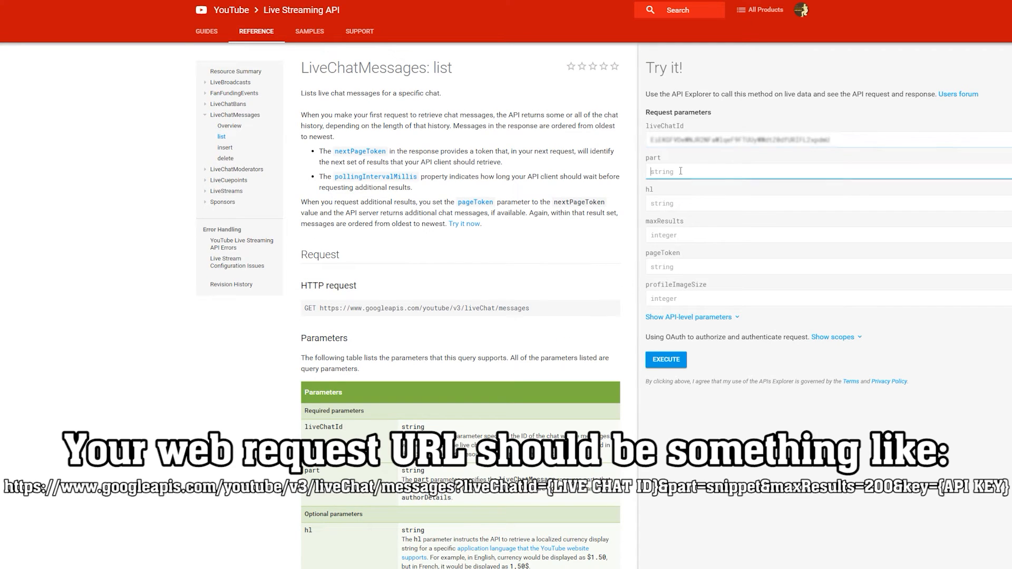
# Run LiveChatMessages: list for the broadcast's liveChatId with part snippet.
pyautogui.write('snippet')
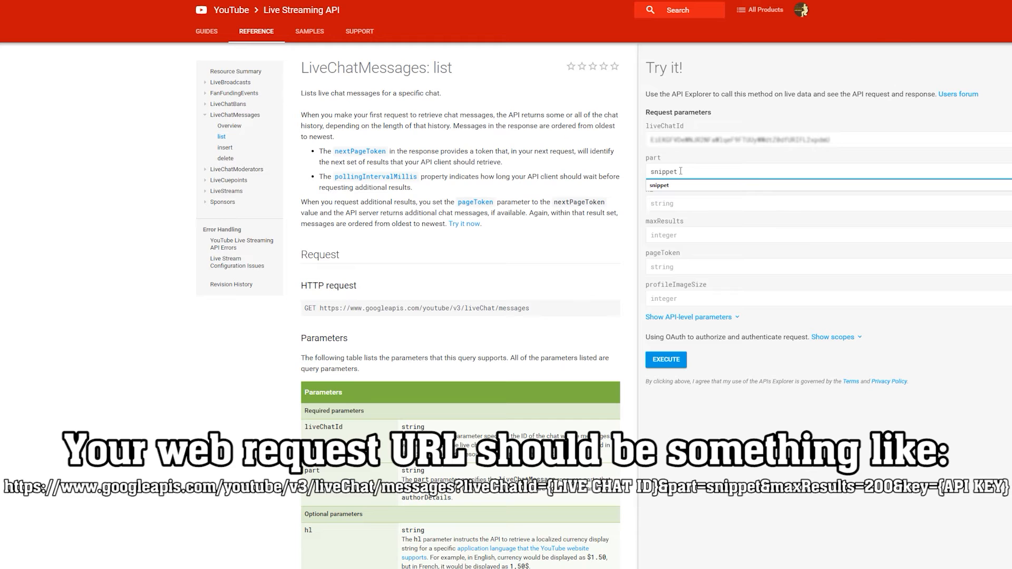
pyautogui.click(665, 359)
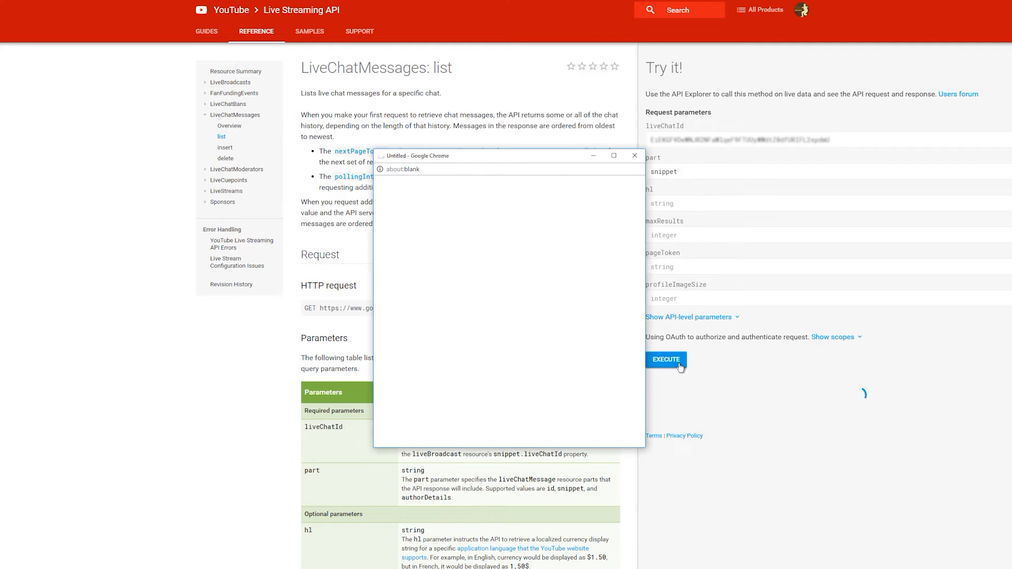
pyautogui.click(666, 359)
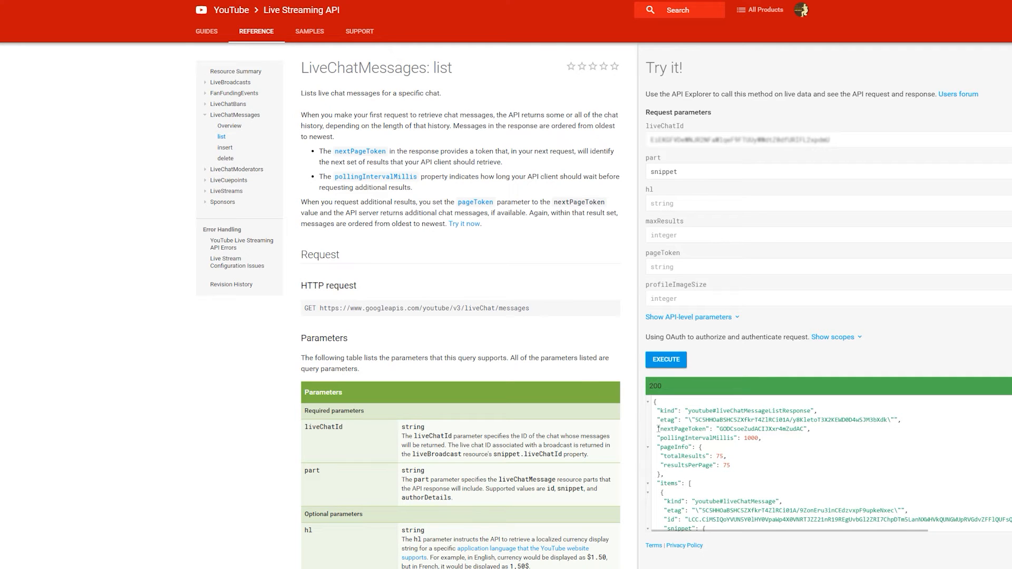
# Review the returned chat messages' messageText values, then head to Nightbot.
pyautogui.doubleClick(684, 429)
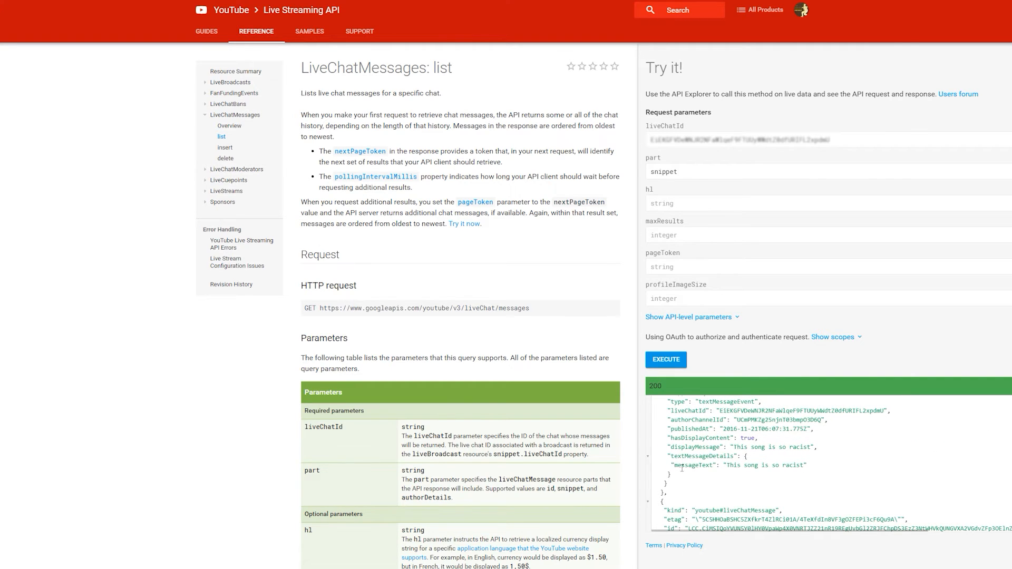
pyautogui.doubleClick(766, 463)
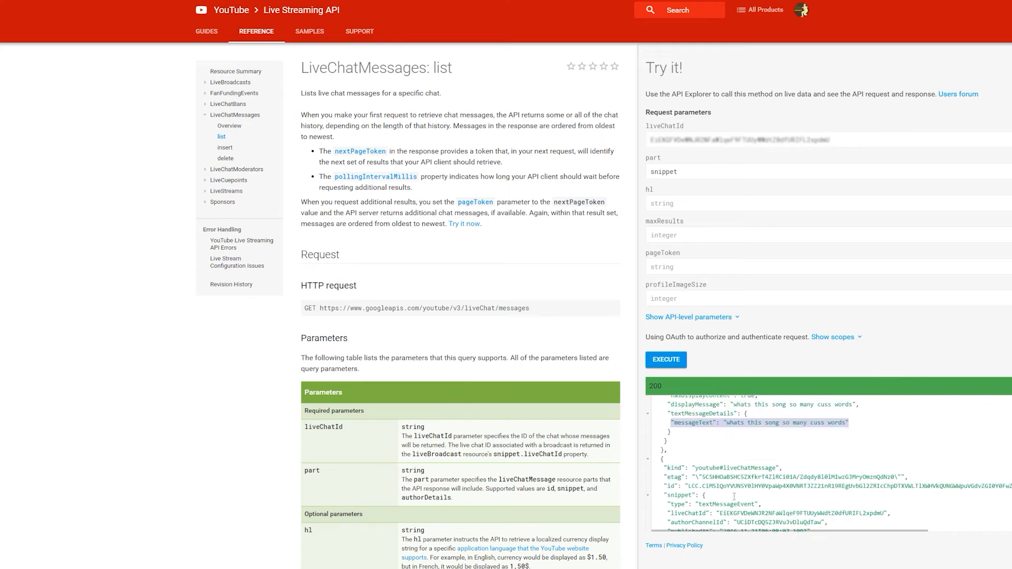
pyautogui.scroll(-3)
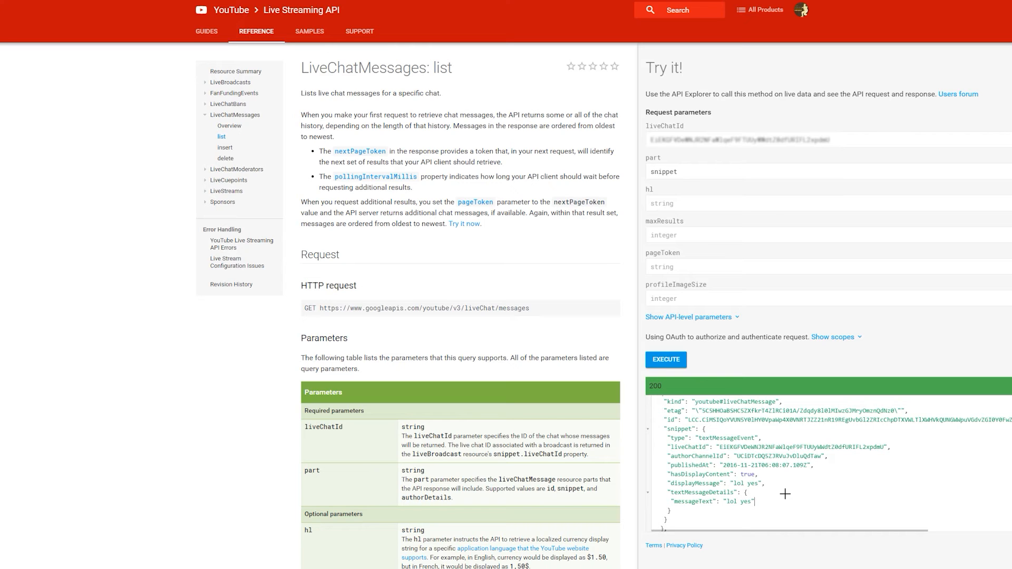
pyautogui.click(206, 31)
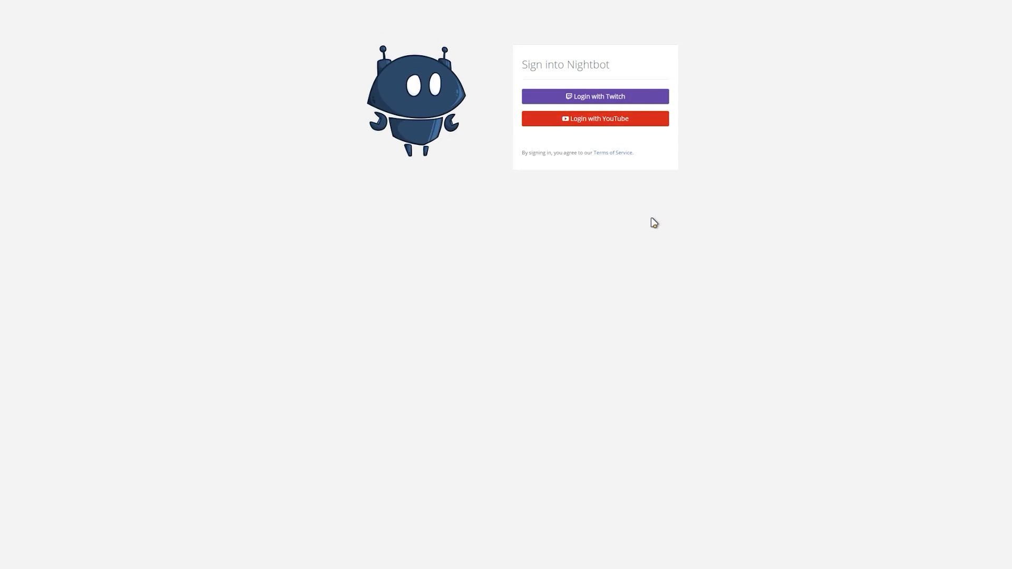
# Log into Nightbot with YouTube and allow it offline access to the account.
pyautogui.click(593, 118)
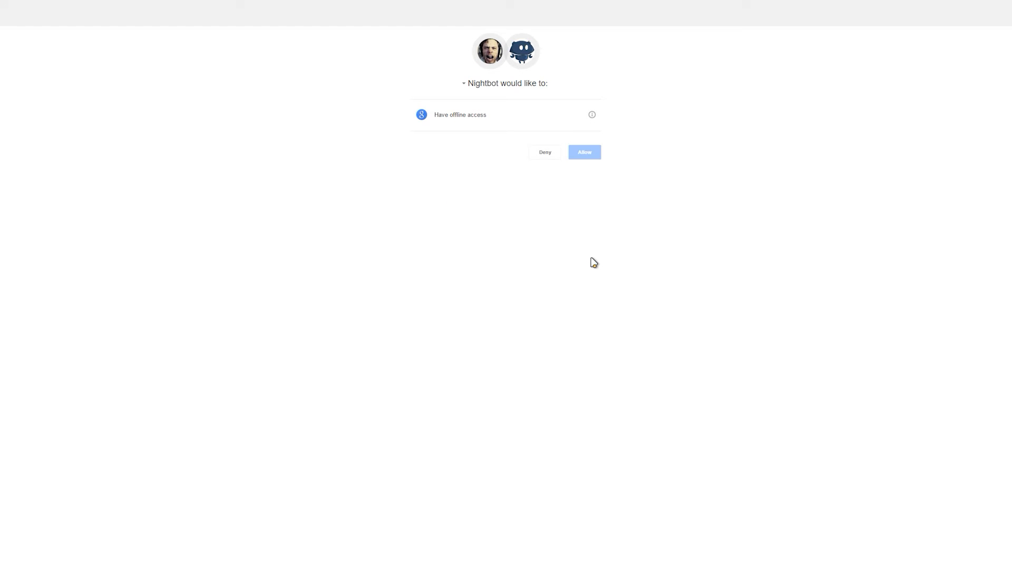
pyautogui.click(583, 151)
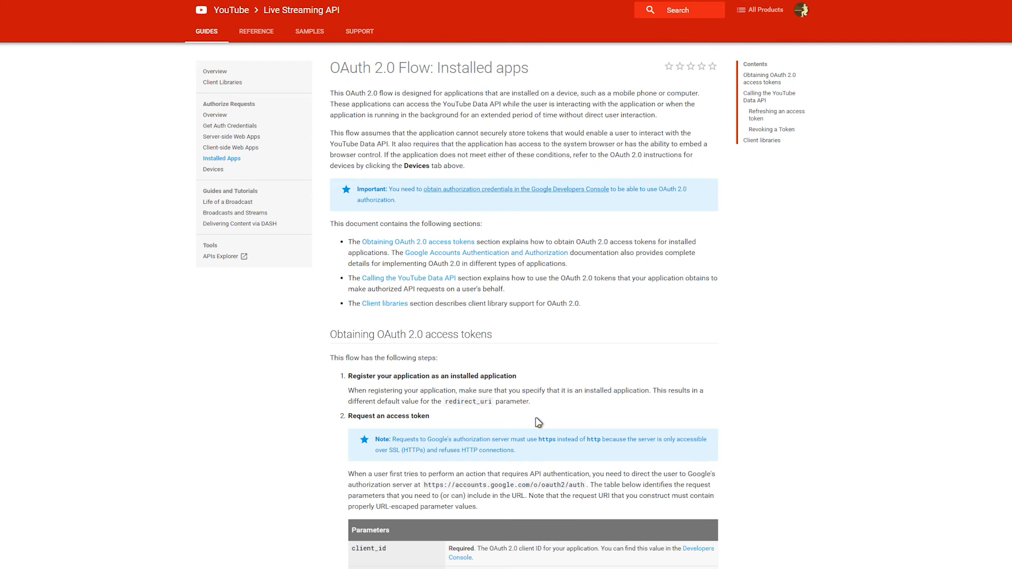
# Read through the OAuth 2.0 installed-apps guide, then go to LiveChatMessages insert.
pyautogui.scroll(-3)
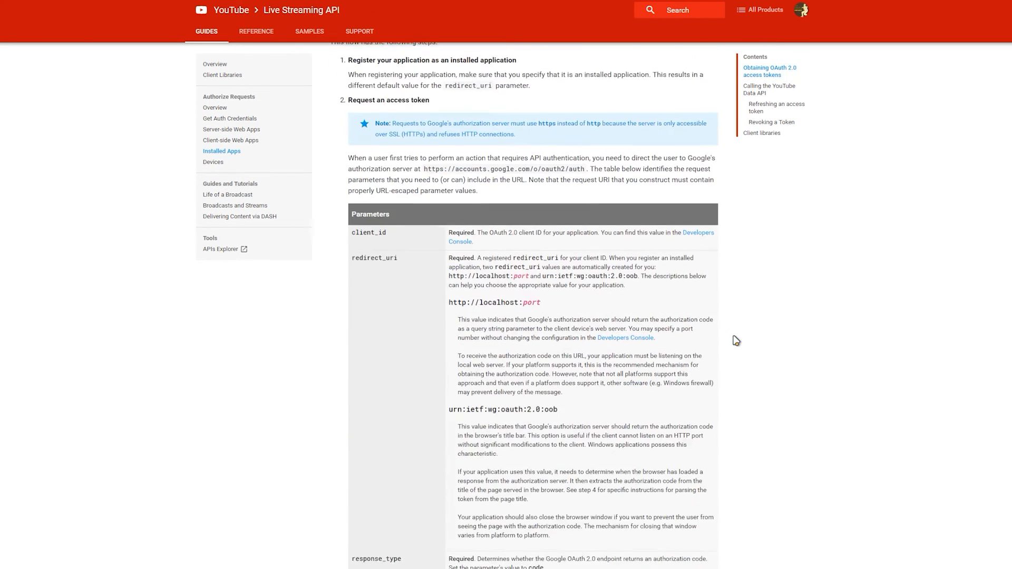
pyautogui.scroll(-3)
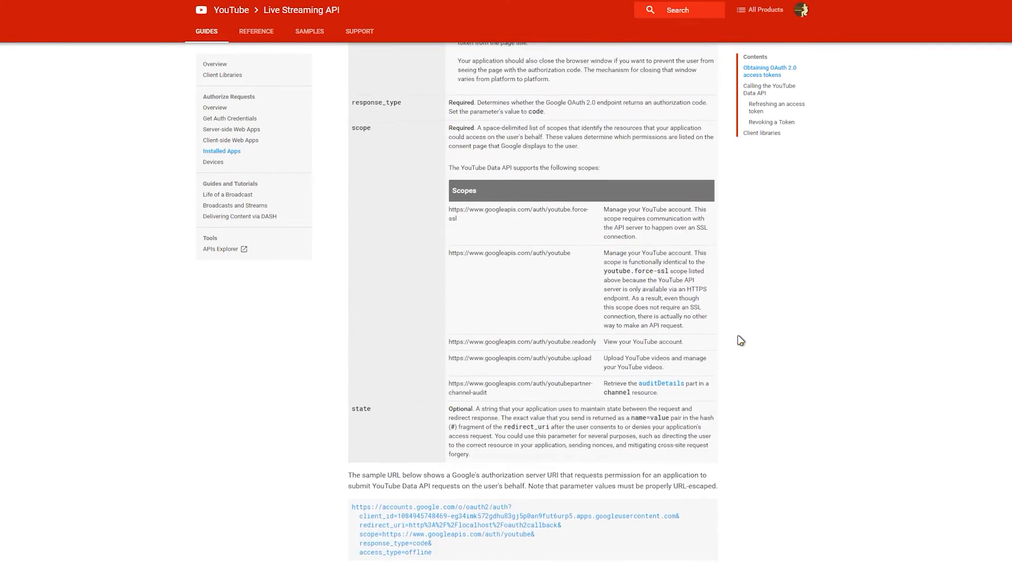
pyautogui.scroll(-3)
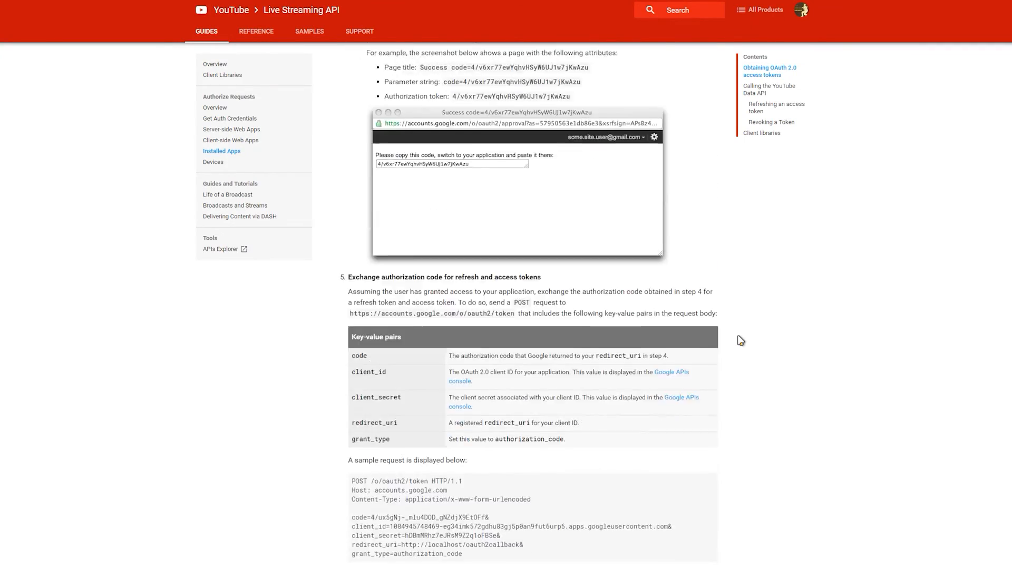
pyautogui.scroll(-3)
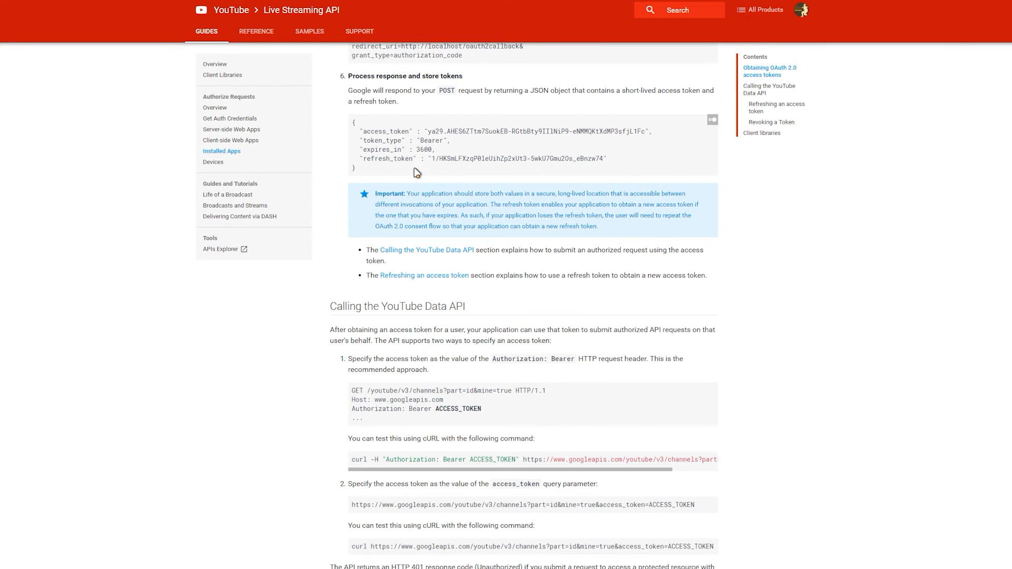
pyautogui.click(255, 31)
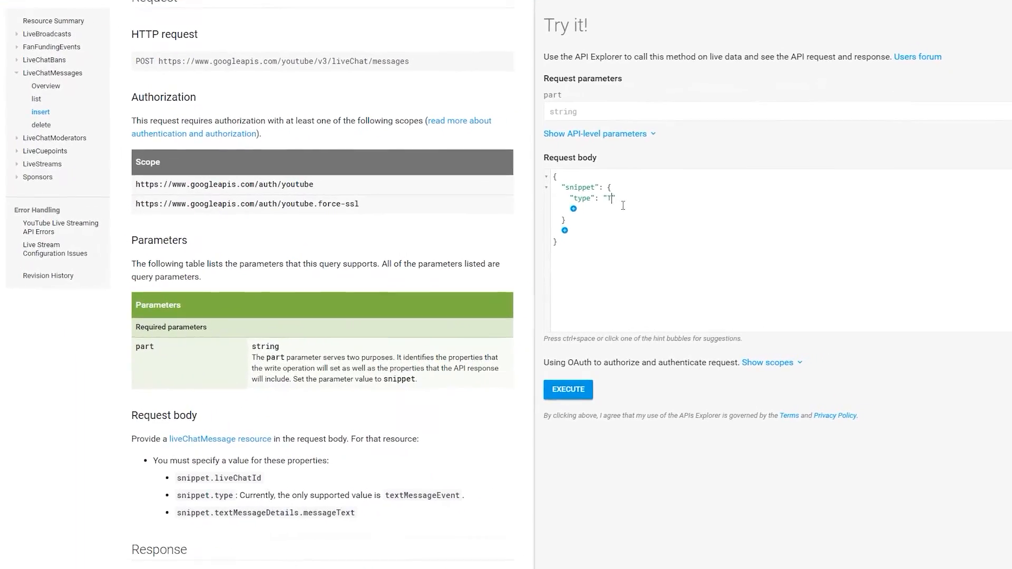
# Set snippet type to textMessageEvent and add liveChatId 'LIVE CHAT ID HERE'.
pyautogui.write('extMessageEvent')
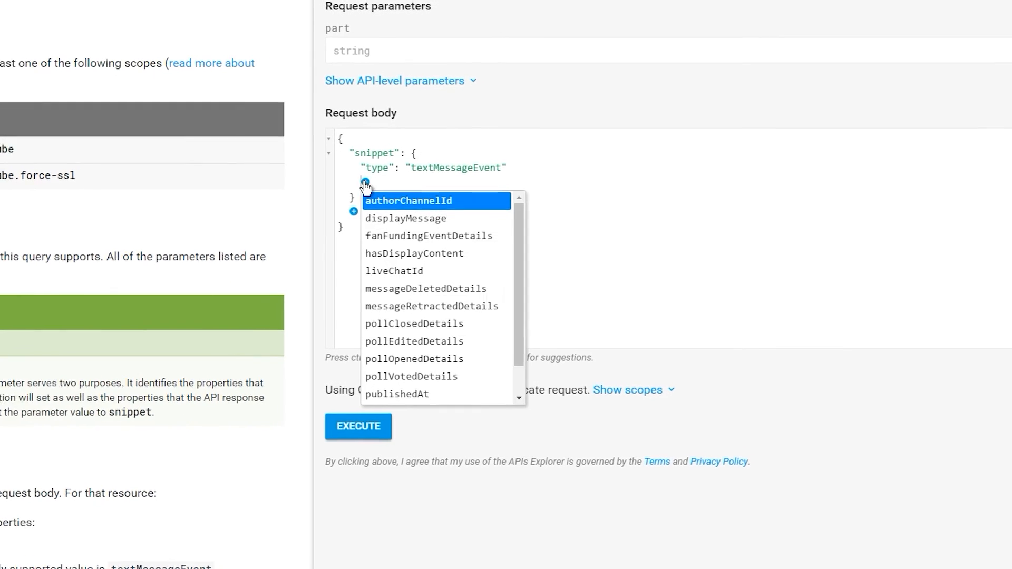
pyautogui.scroll(-3)
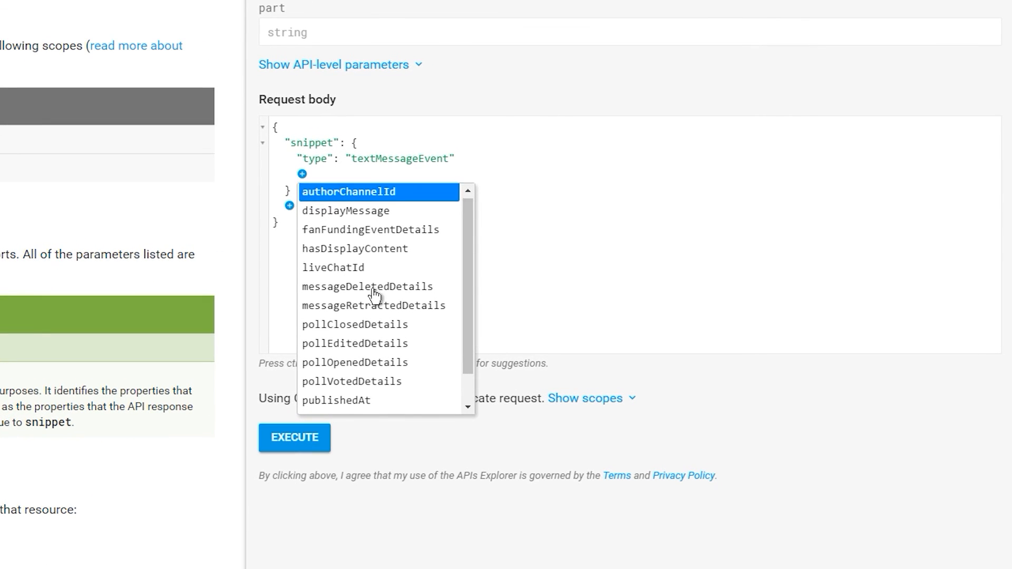
pyautogui.click(333, 267)
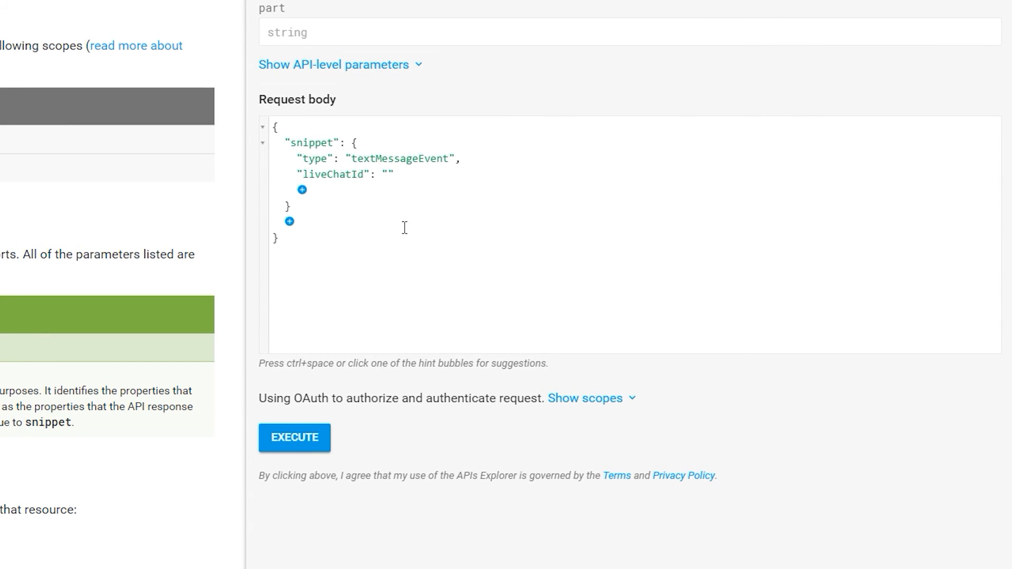
pyautogui.write('LIVE')
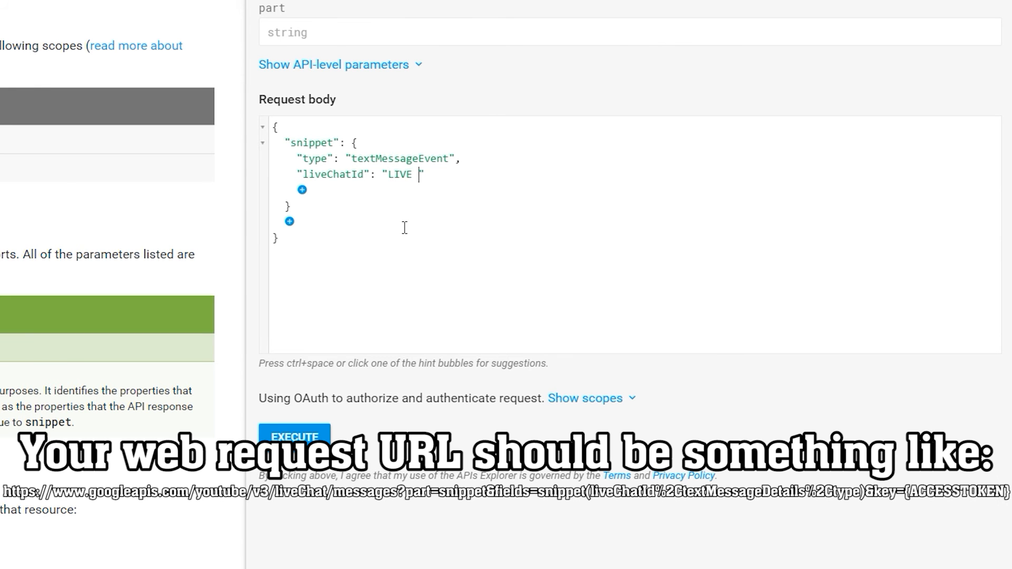
pyautogui.write('CHAT ID HERE')
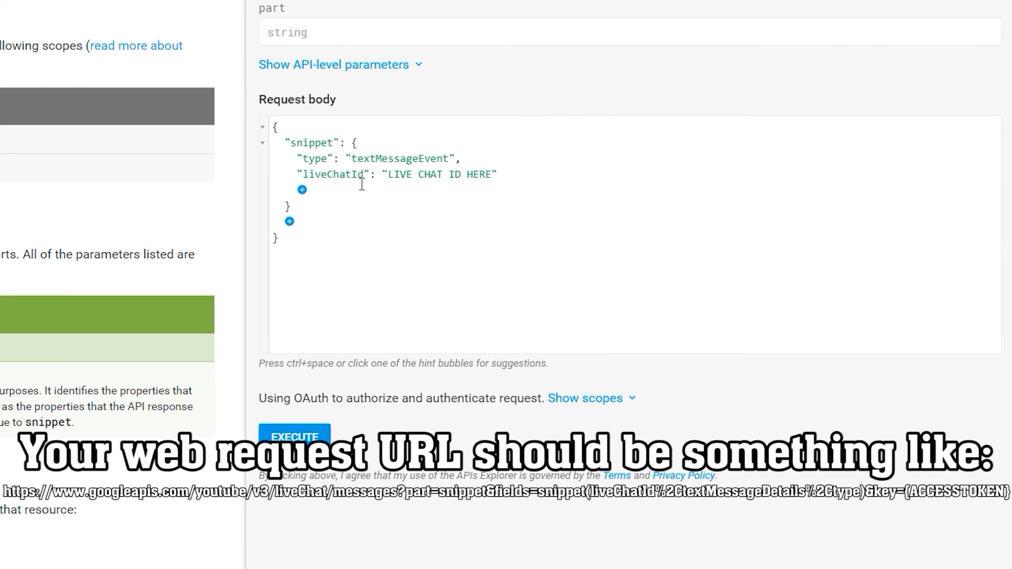
# Add textMessageDetails with messageText 'LOL THIS IS MY MESSAGE HERE!!'.
pyautogui.click(302, 190)
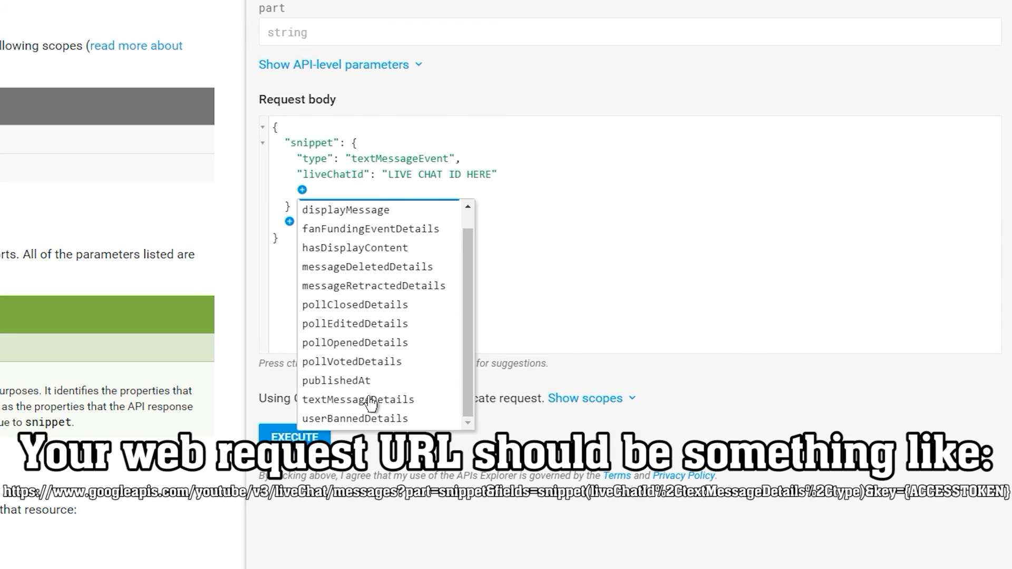
pyautogui.click(358, 398)
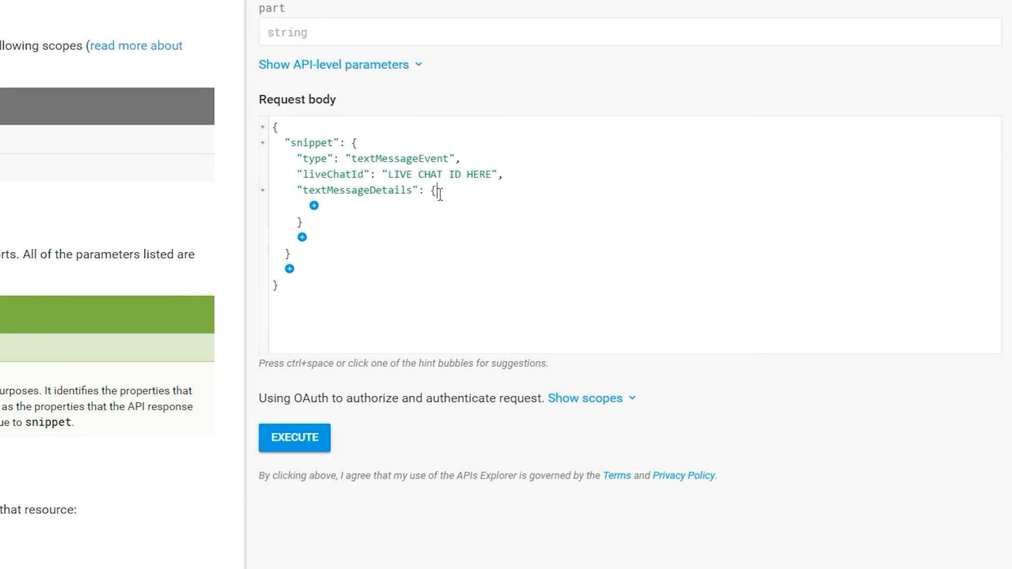
pyautogui.write('"messageText": "L')
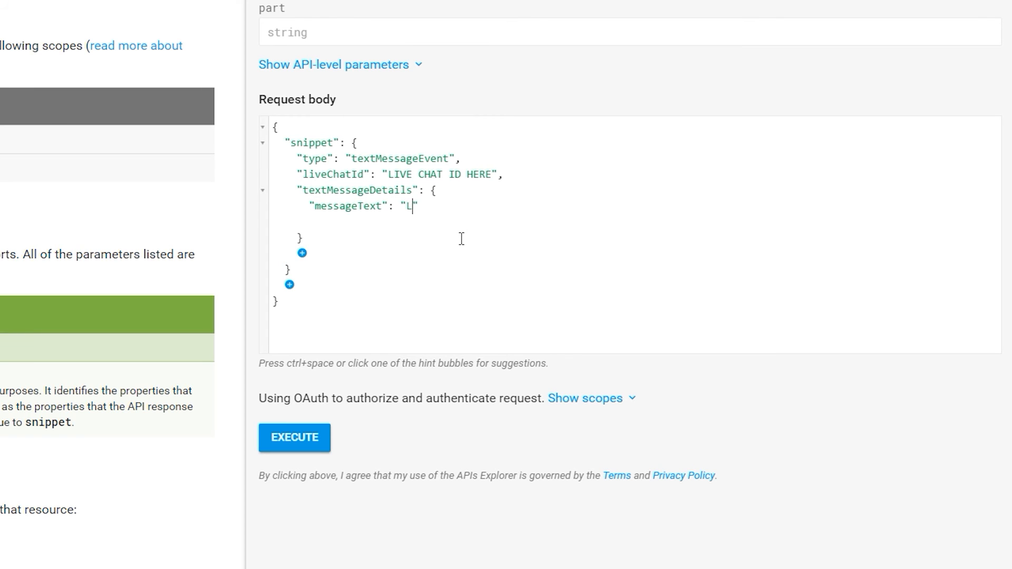
pyautogui.write('OL THIS IS MY MESS')
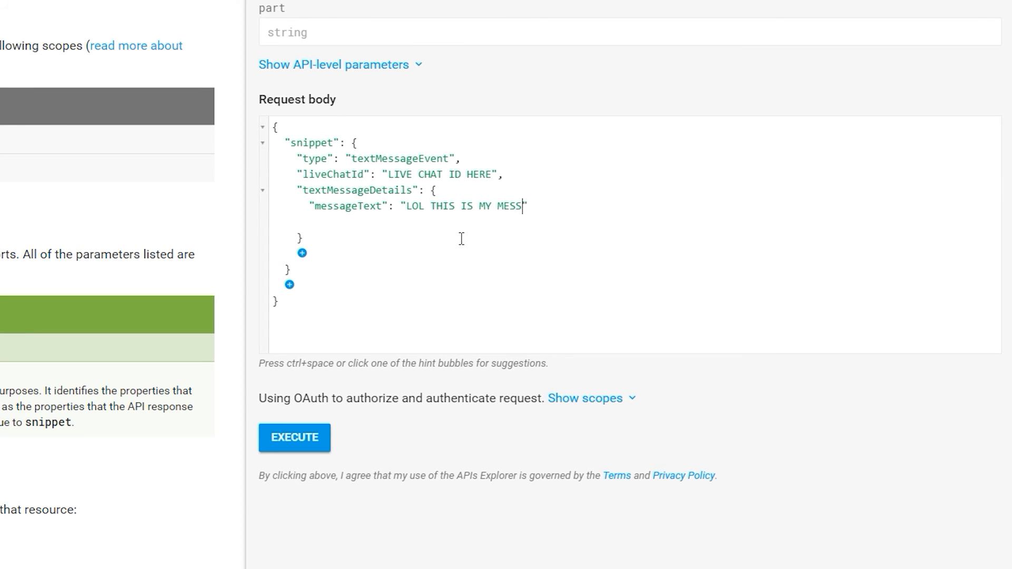
pyautogui.write('AGE HERE!!"')
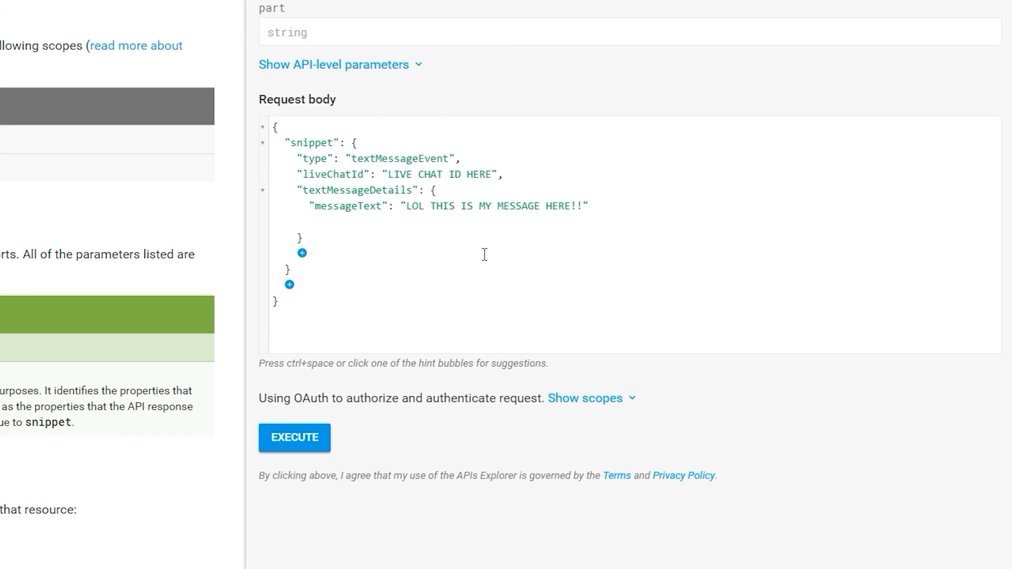